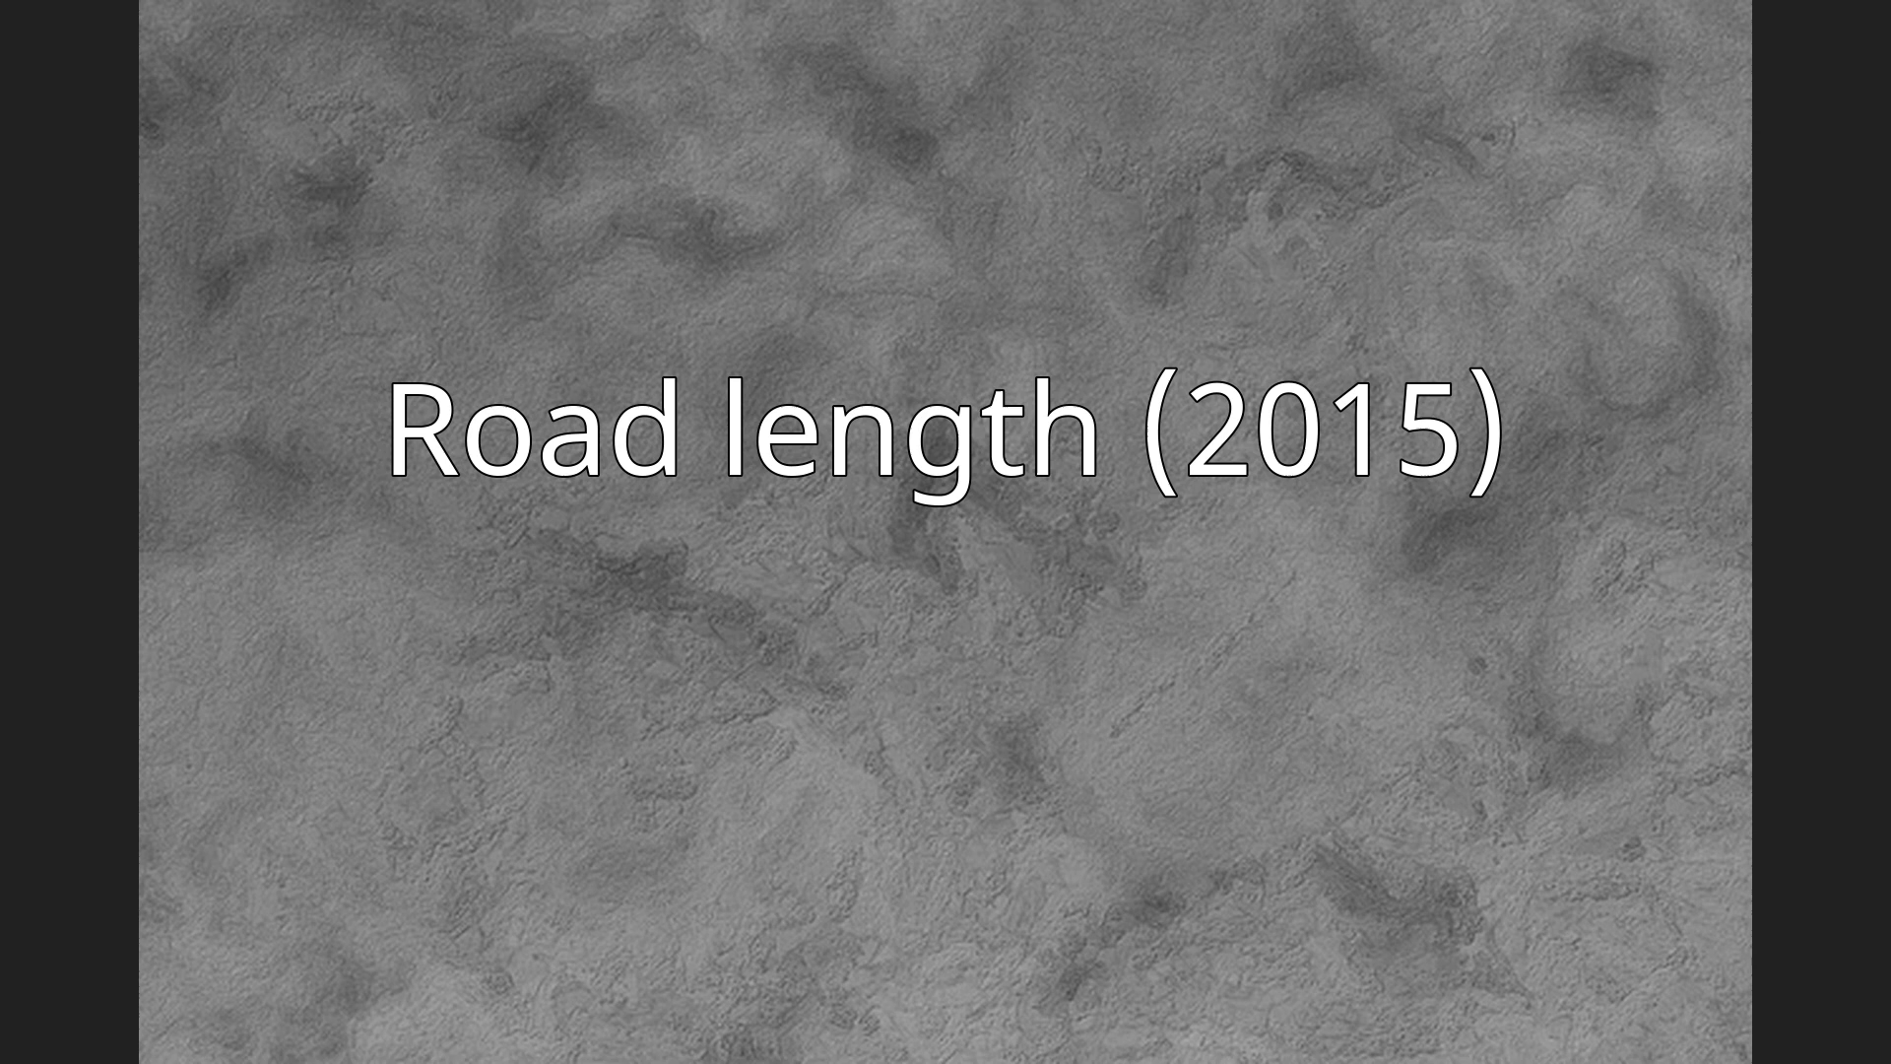
# Advance the slideshow from the Road length (2015) slide to the Infrastructural upgrades slide.
pyautogui.press('Right')
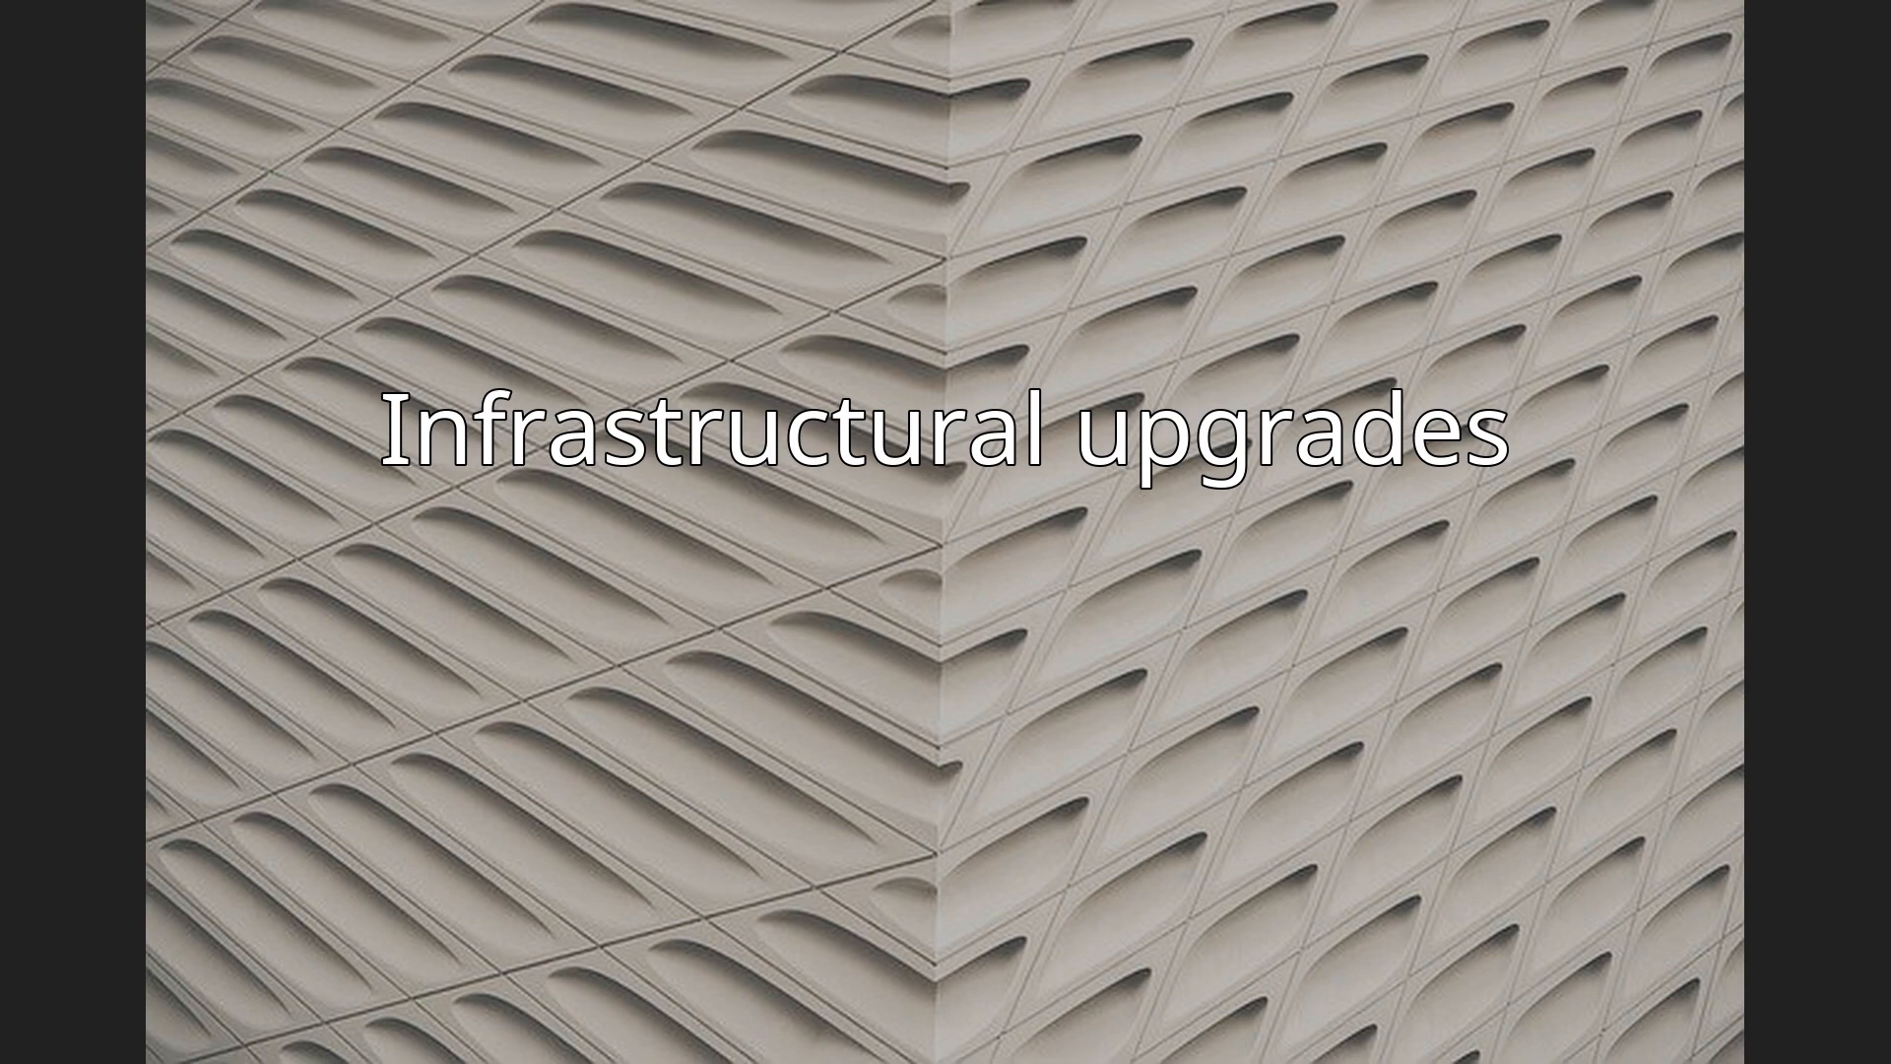